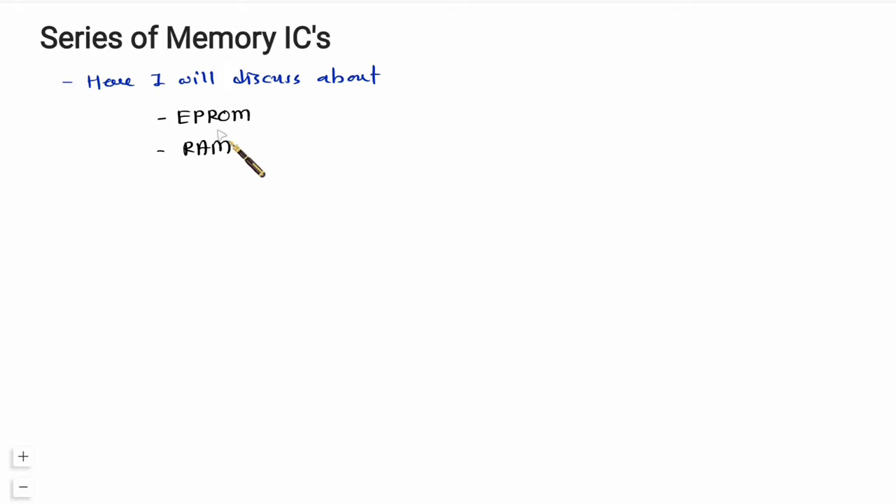
mouse_move(208, 151)
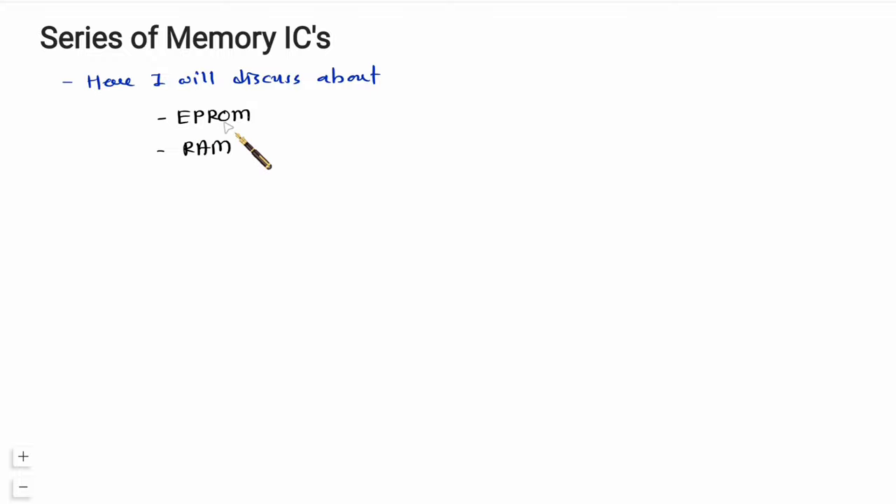
mouse_move(224, 128)
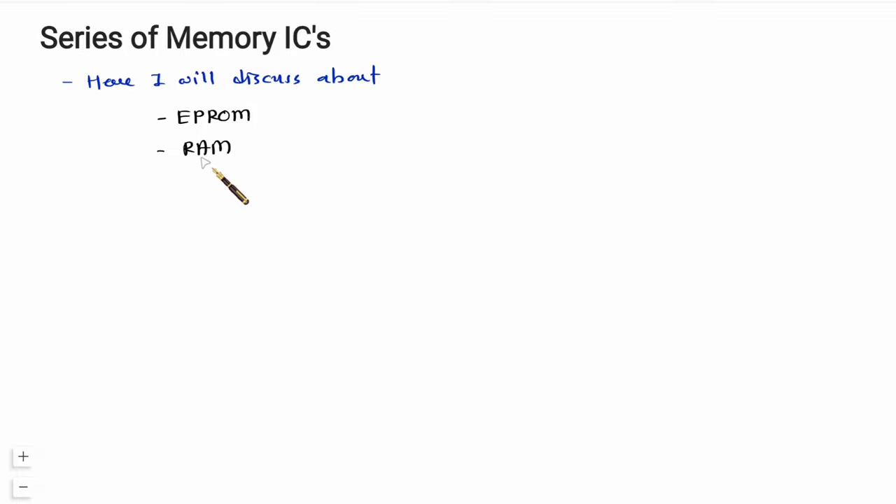
mouse_move(189, 157)
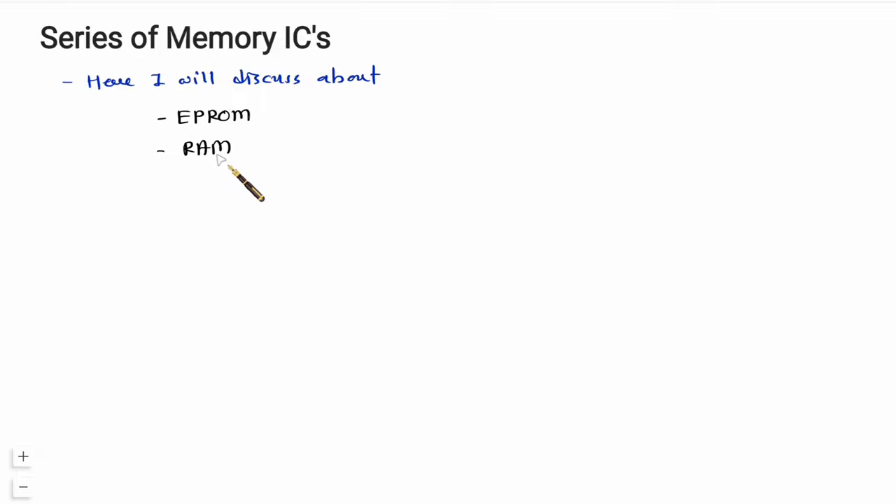
mouse_move(189, 134)
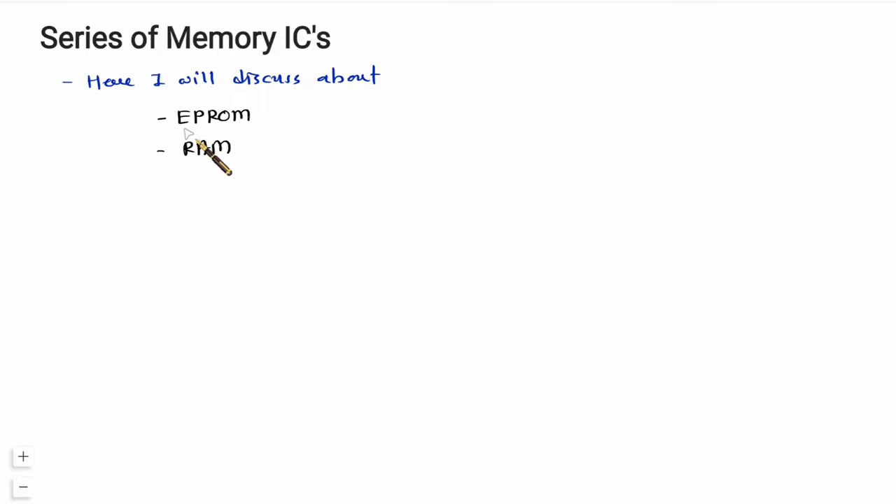
mouse_move(288, 140)
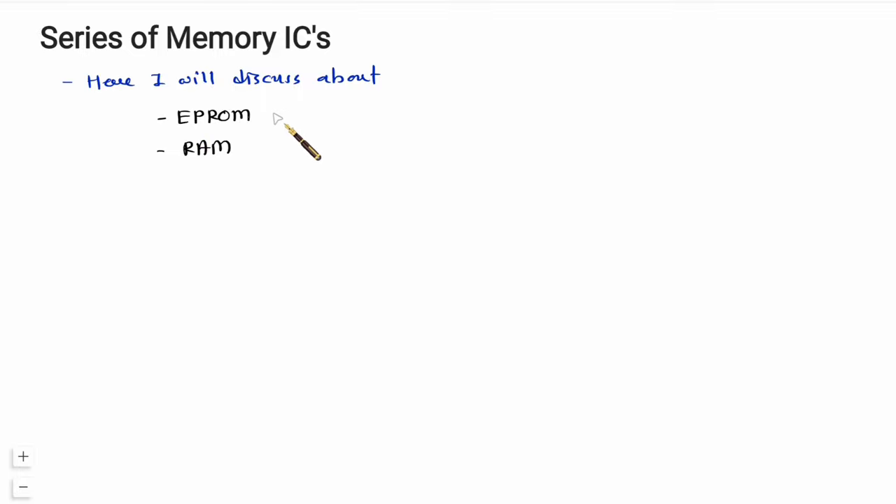
Step: Handwrite (27) in pink beside EPROM to mark its series number
text((27))
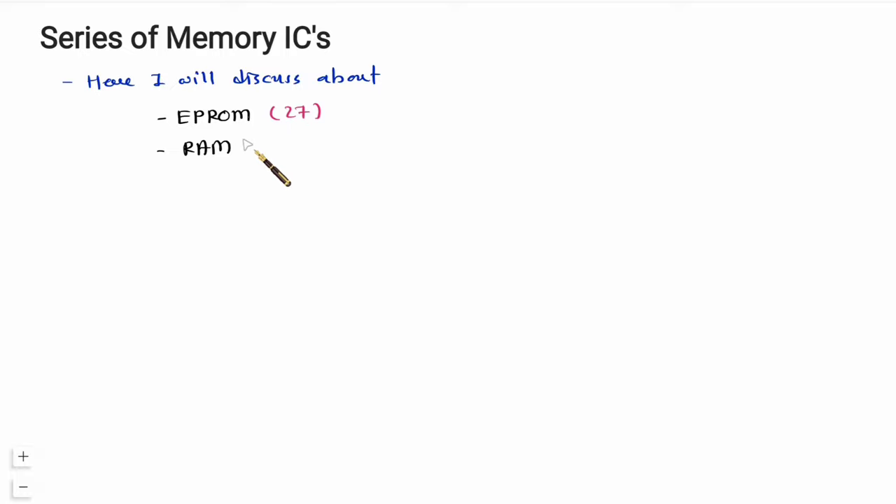
mouse_move(260, 149)
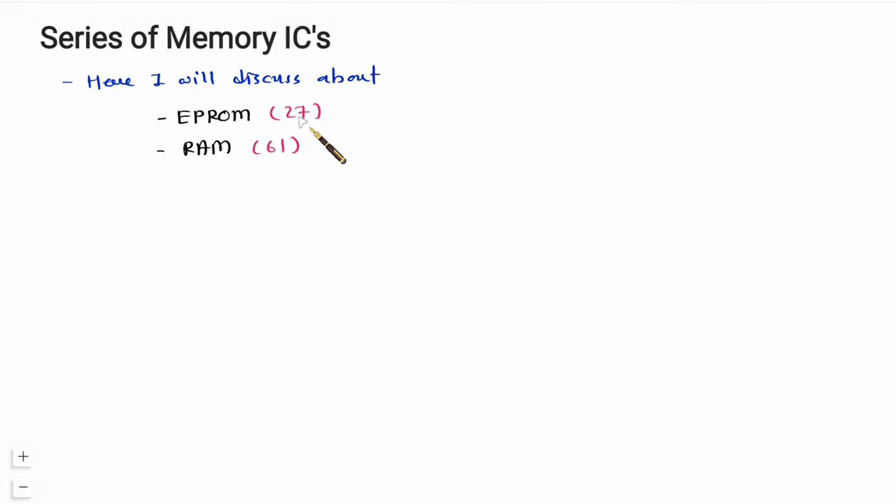
mouse_move(231, 147)
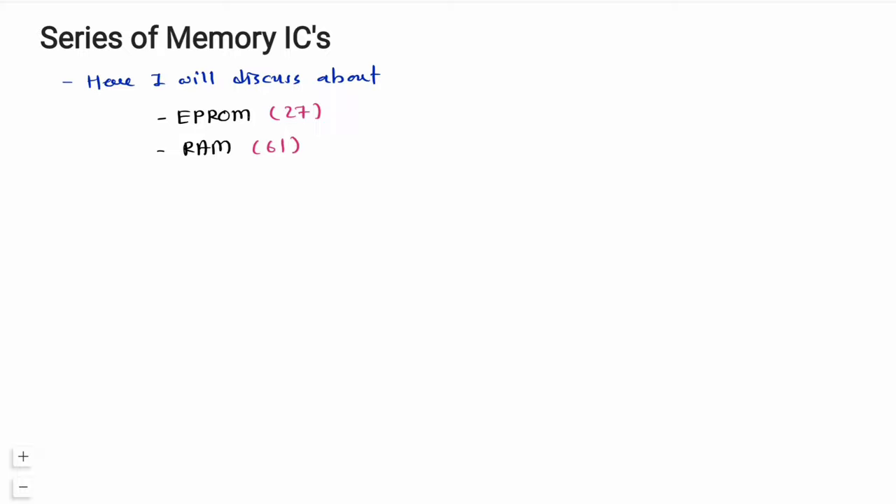
Step: Start a Size / EPROM / RAM table, listing sizes from 1KB with 27 under EPROM
drag(59, 199, 82, 189)
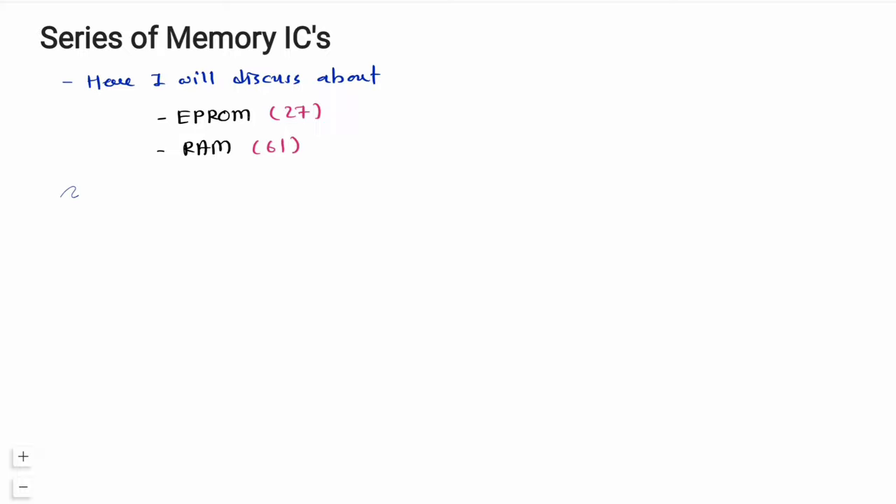
text(Size EPROM RAM)
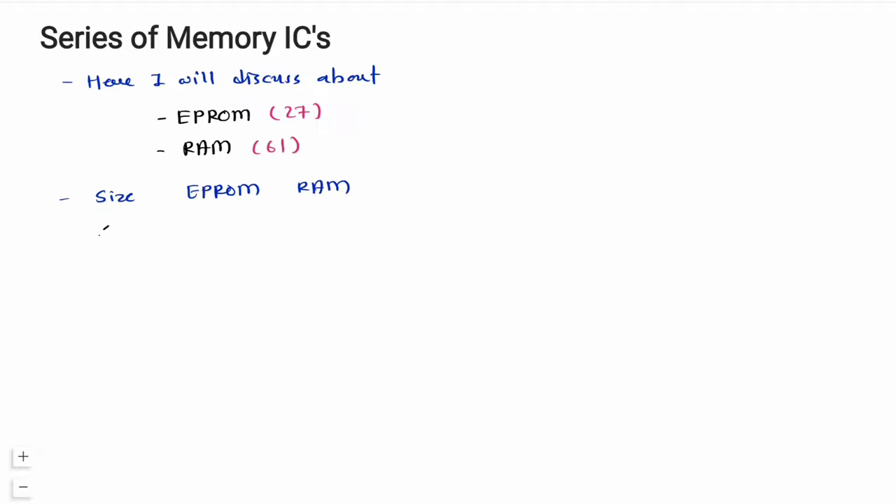
text(1KB 27)
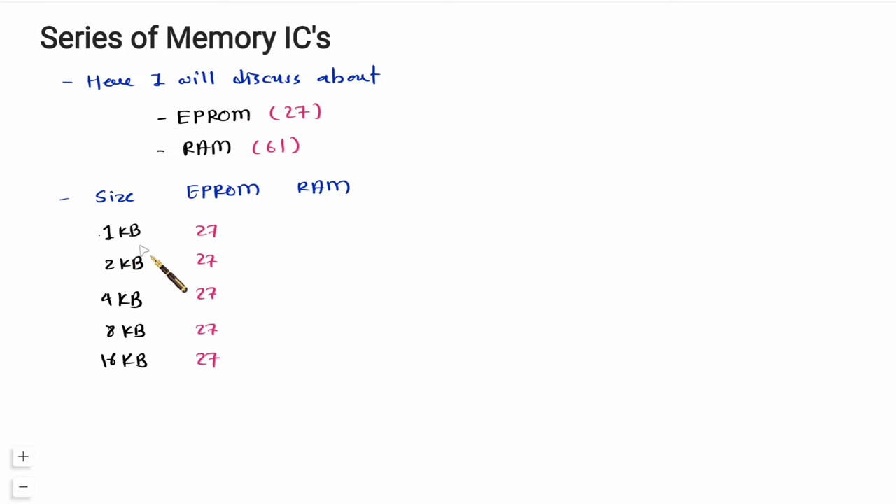
Step: Append 08, 16, 32, 64, 128 to the 27s, giving 2708 through 27128
text(08)
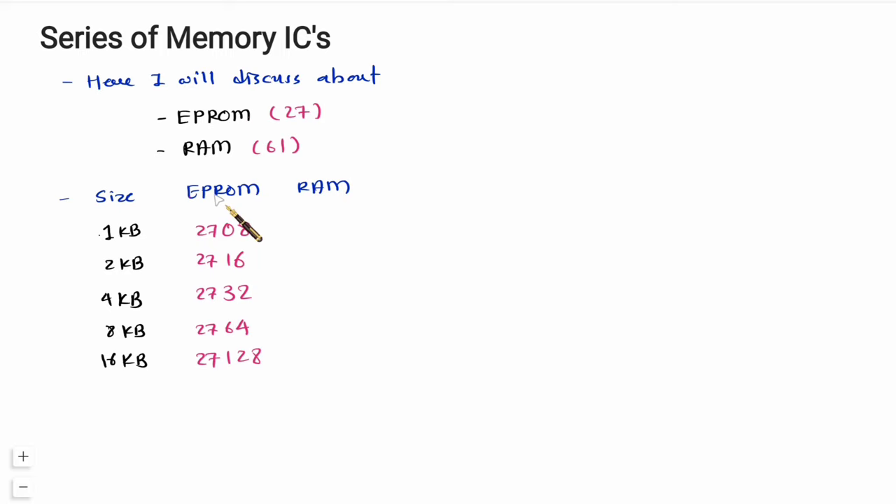
mouse_move(129, 367)
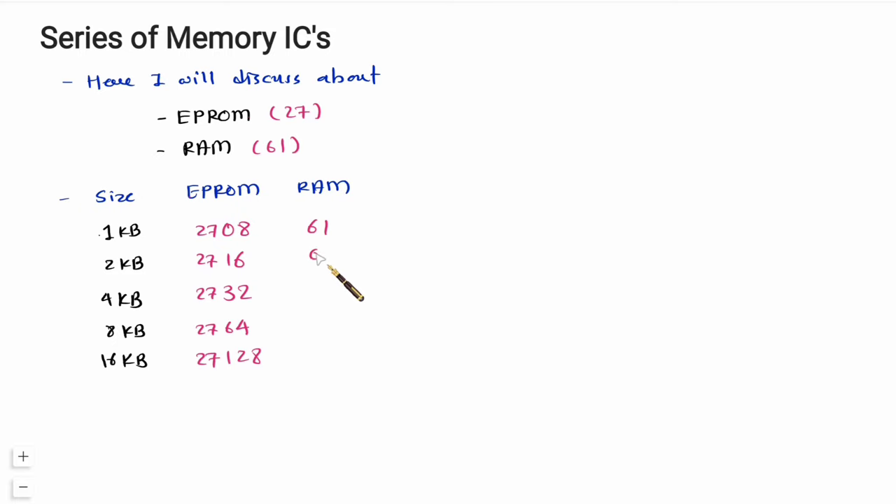
Step: Handwrite 6108, 6116, 6132, 6164 and 61128 down the RAM column
text(6108)
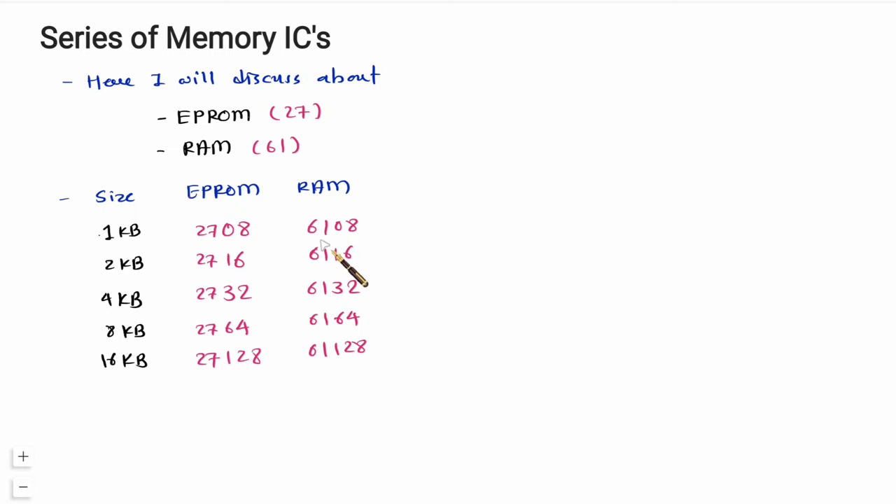